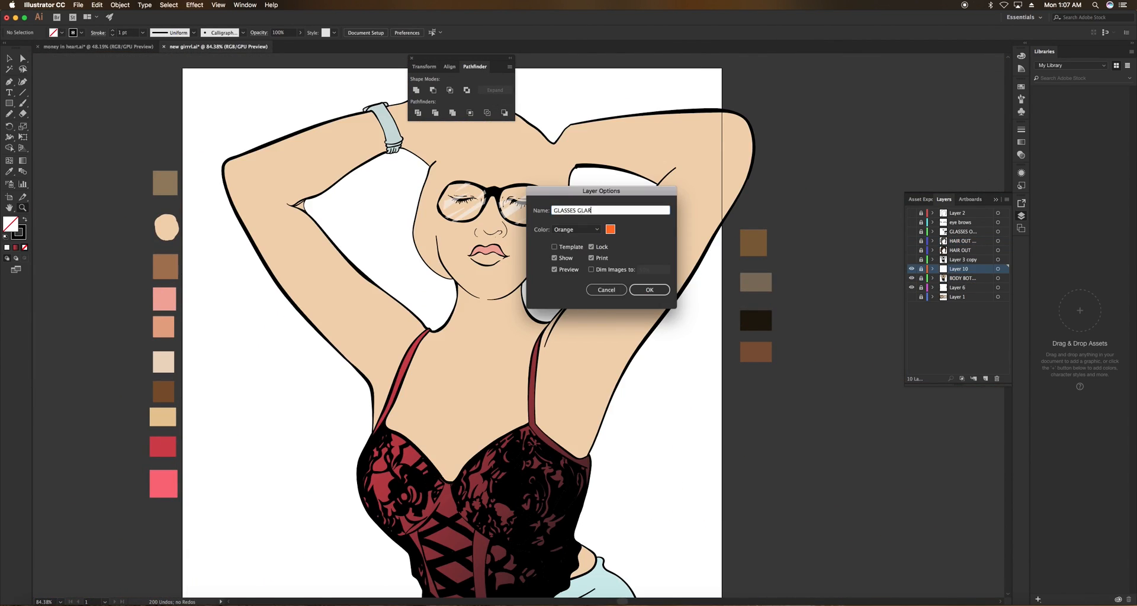
- Confirm the renamed glasses layer in the Layer Options dialog
{"action": "left_click", "coordinate": [648, 289]}
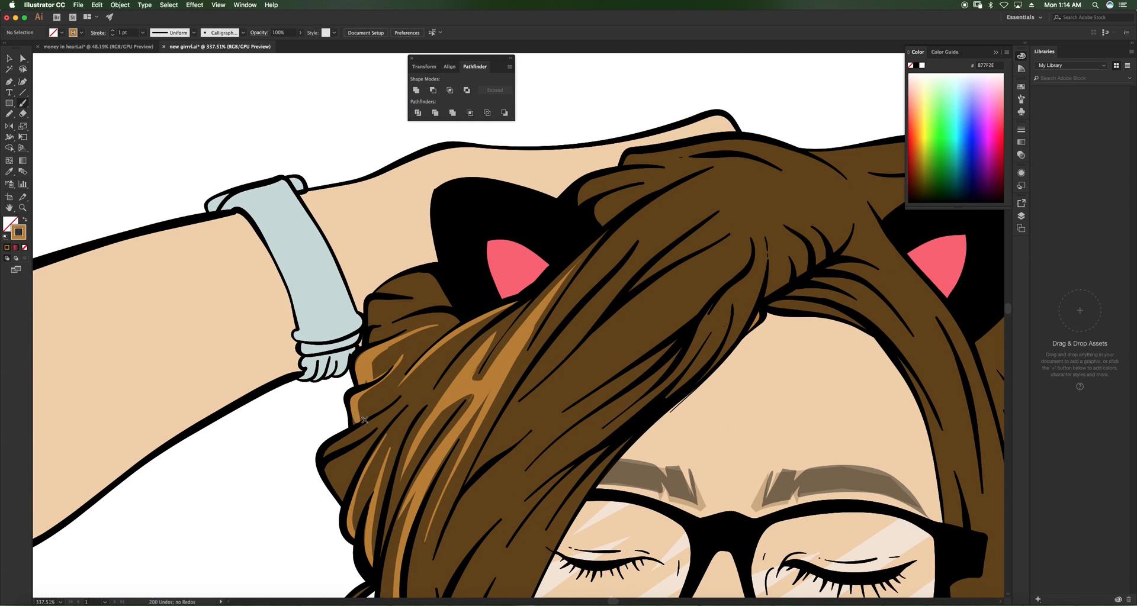
- Scroll down to the lock of hair hanging beside her face
{"action": "scroll", "scroll_direction": "down", "scroll_amount": 3}
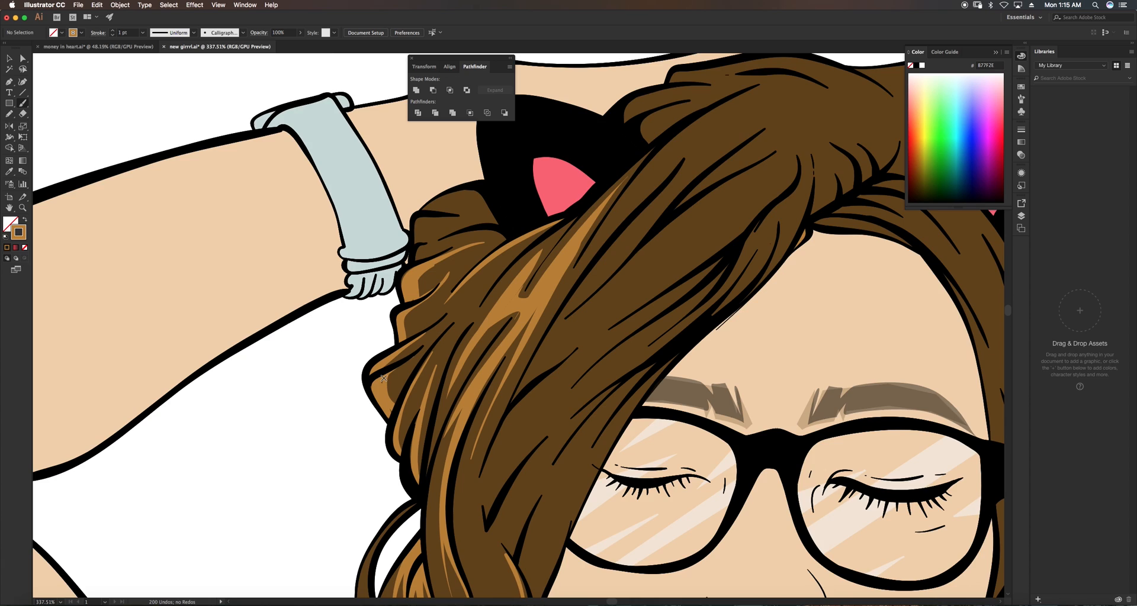
{"action": "scroll", "scroll_direction": "down", "scroll_amount": 3}
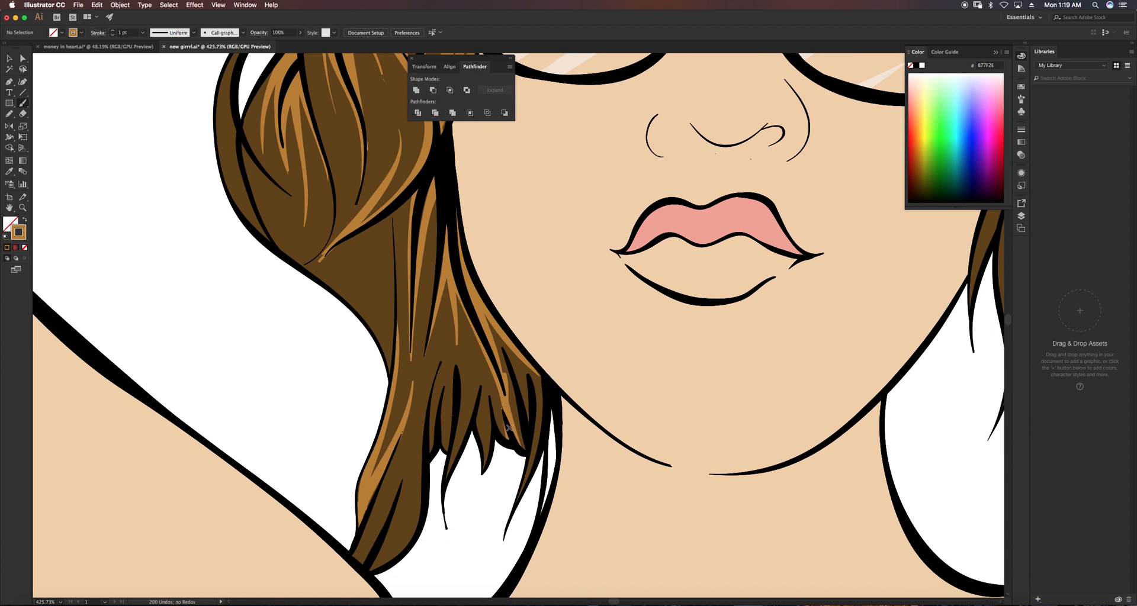
- Paint extra black strands and light highlight streaks on the twisted hair between the cat ears
{"action": "scroll", "scroll_direction": "down", "scroll_amount": 3}
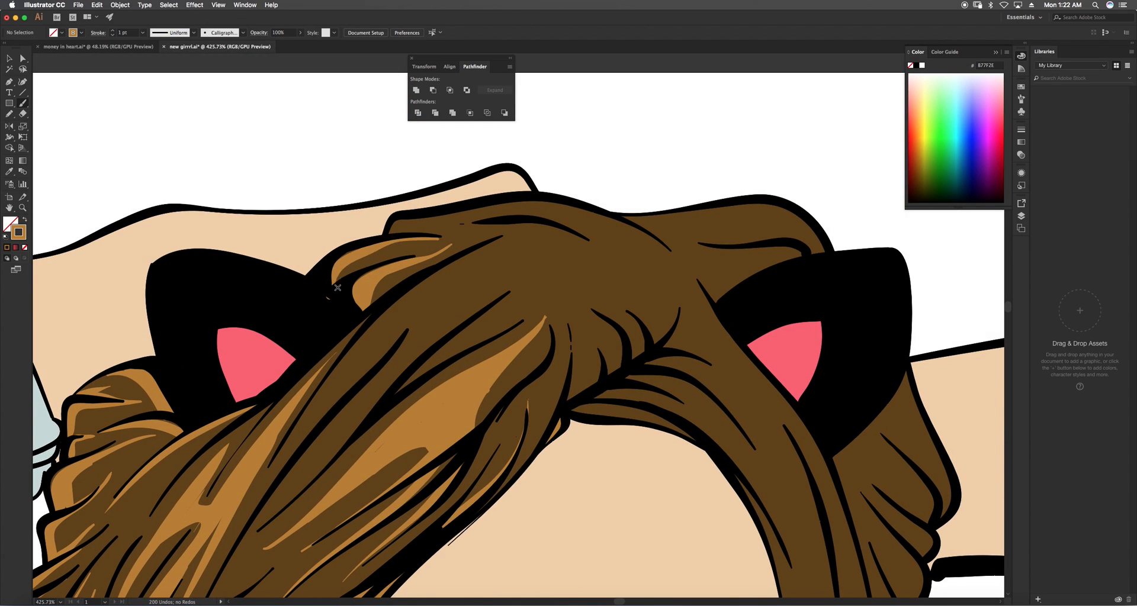
{"action": "scroll", "scroll_direction": "down", "scroll_amount": 3}
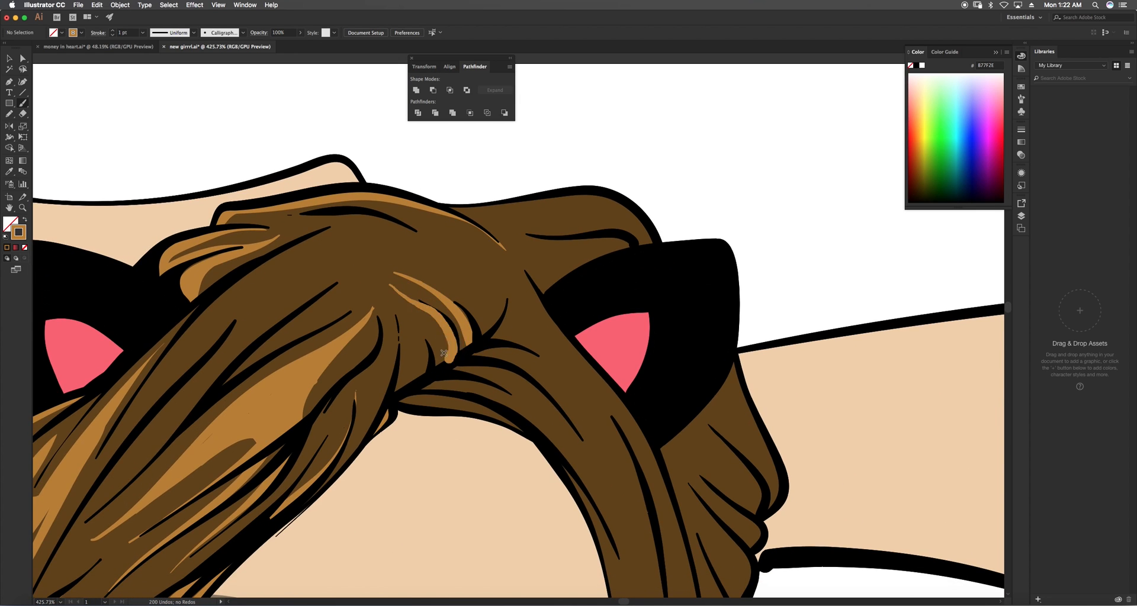
{"action": "scroll", "scroll_direction": "down", "scroll_amount": 3}
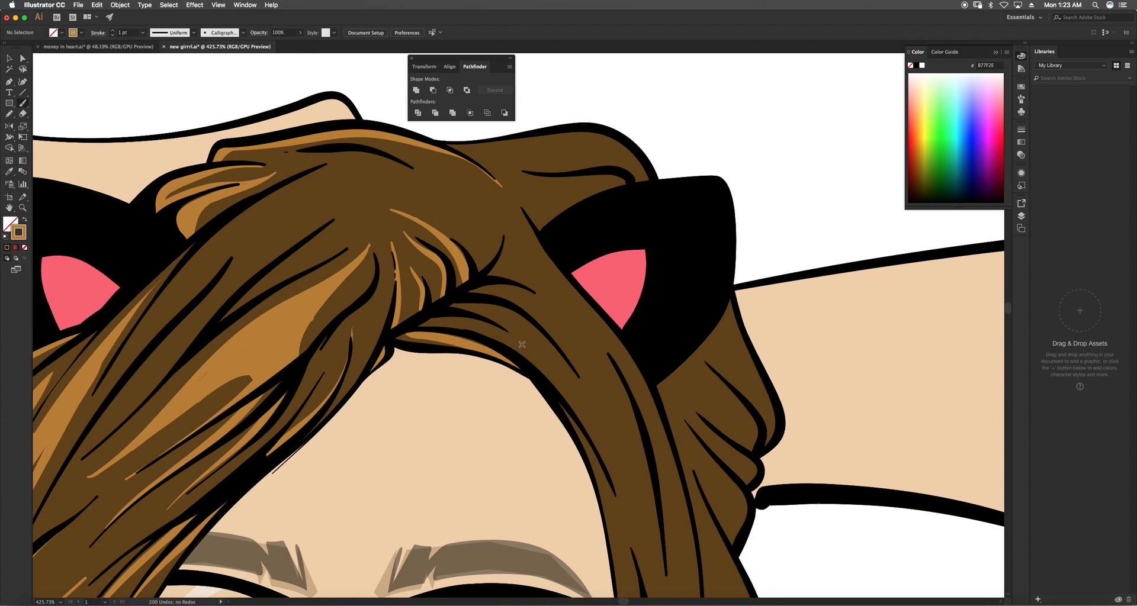